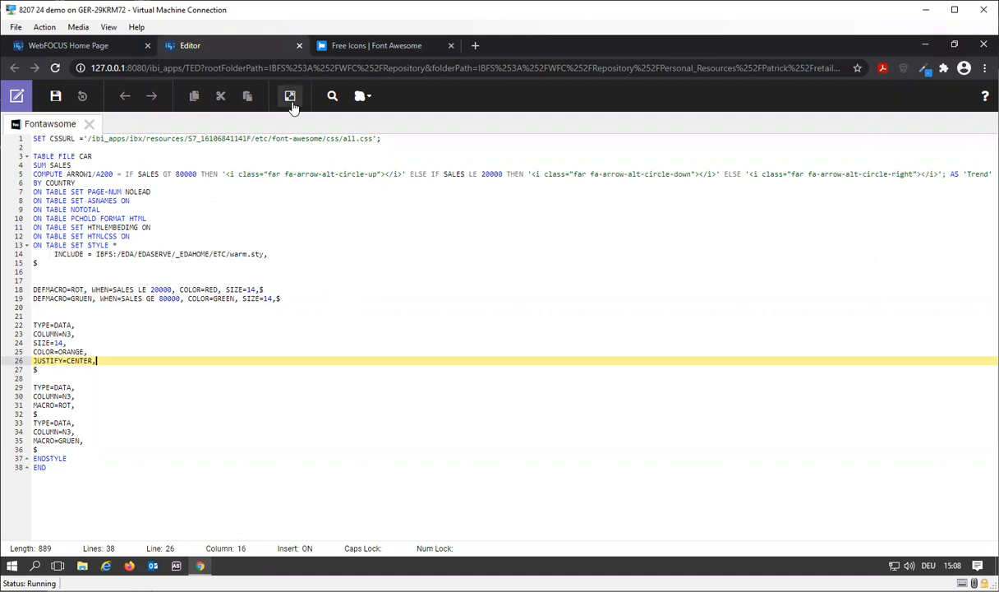
# Step: Preview the report, then review the Font Awesome stylesheet line and Trend formula
pyautogui.click(290, 96)
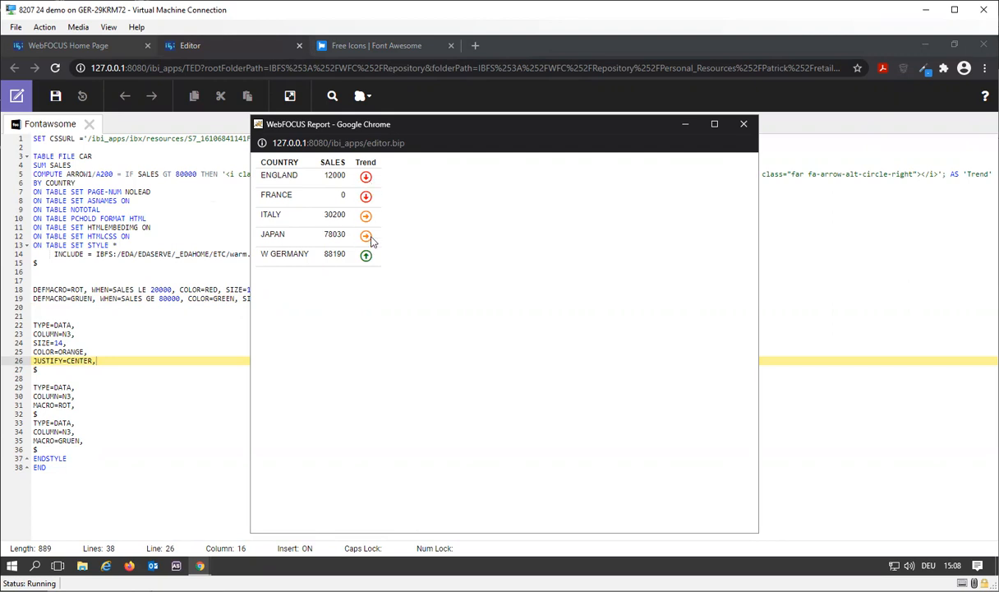
pyautogui.moveTo(550, 160)
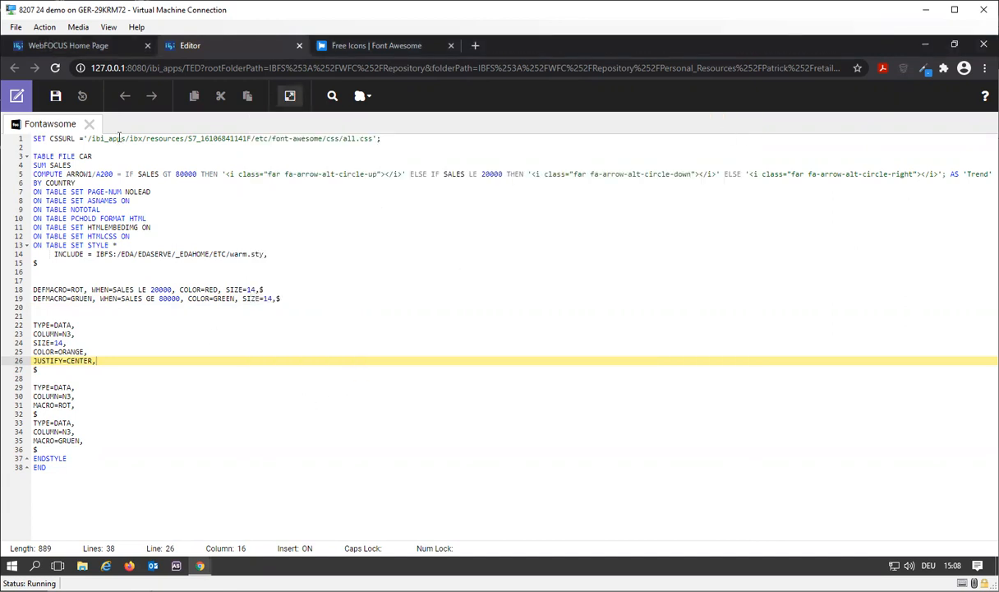
pyautogui.click(60, 138)
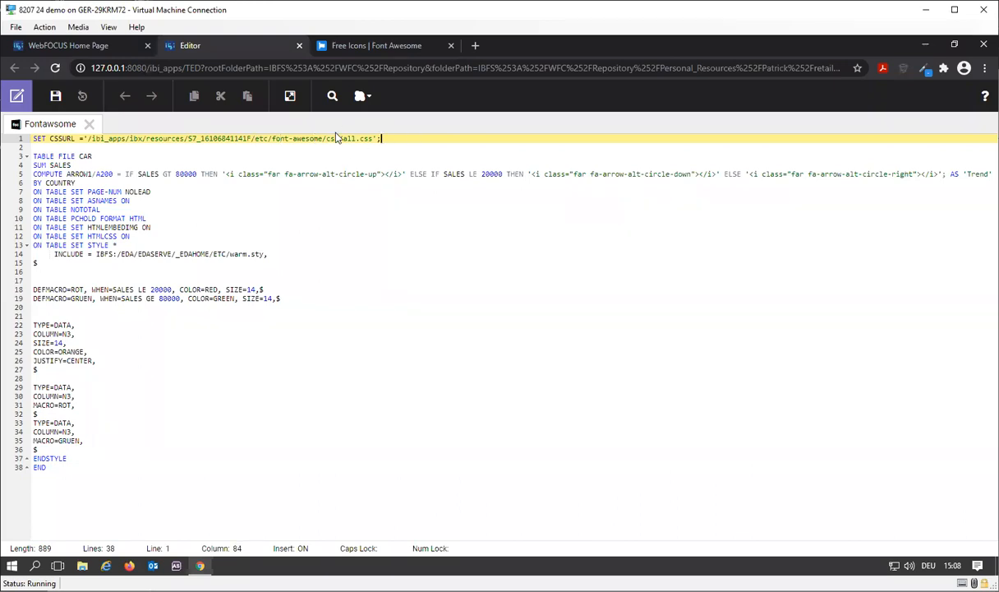
pyautogui.tripleClick(206, 138)
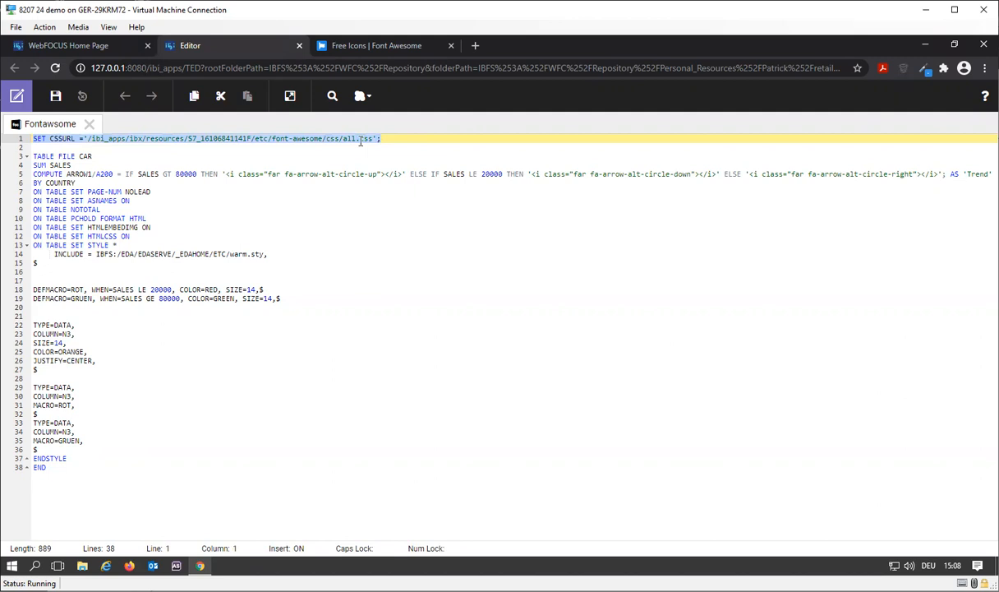
pyautogui.moveTo(357, 144)
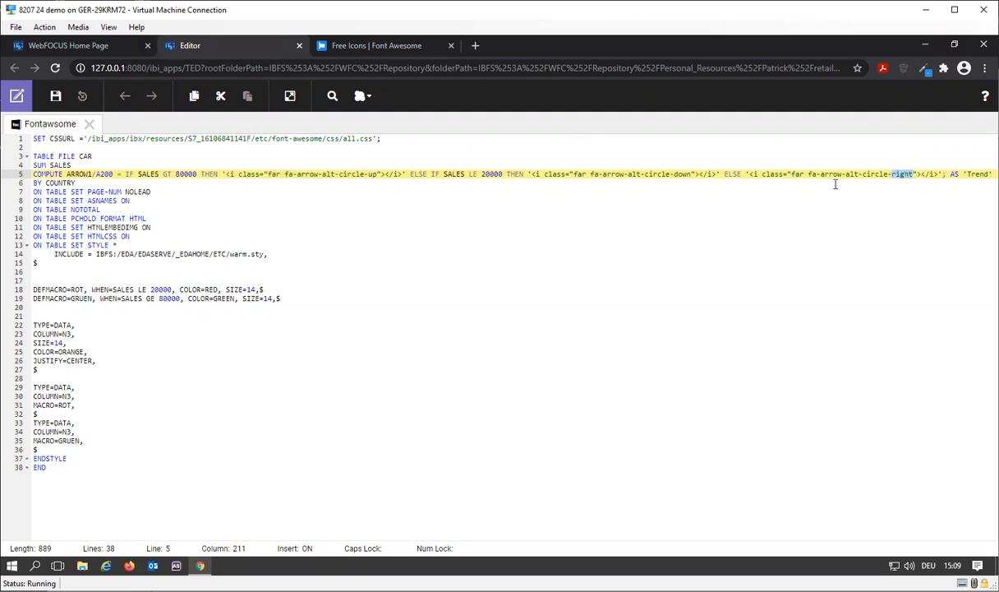
pyautogui.moveTo(373, 173)
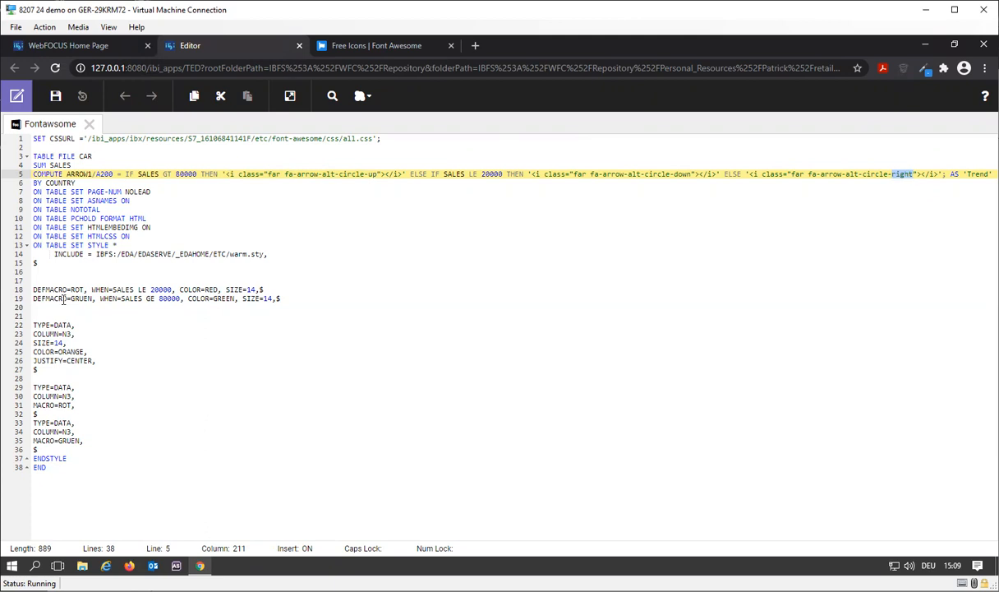
pyautogui.click(93, 298)
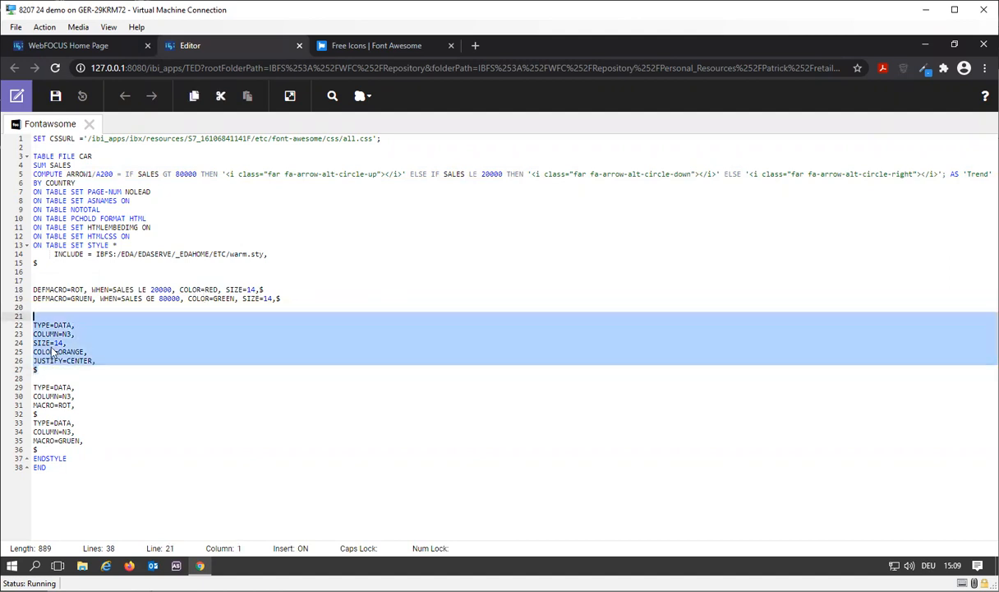
pyautogui.click(290, 96)
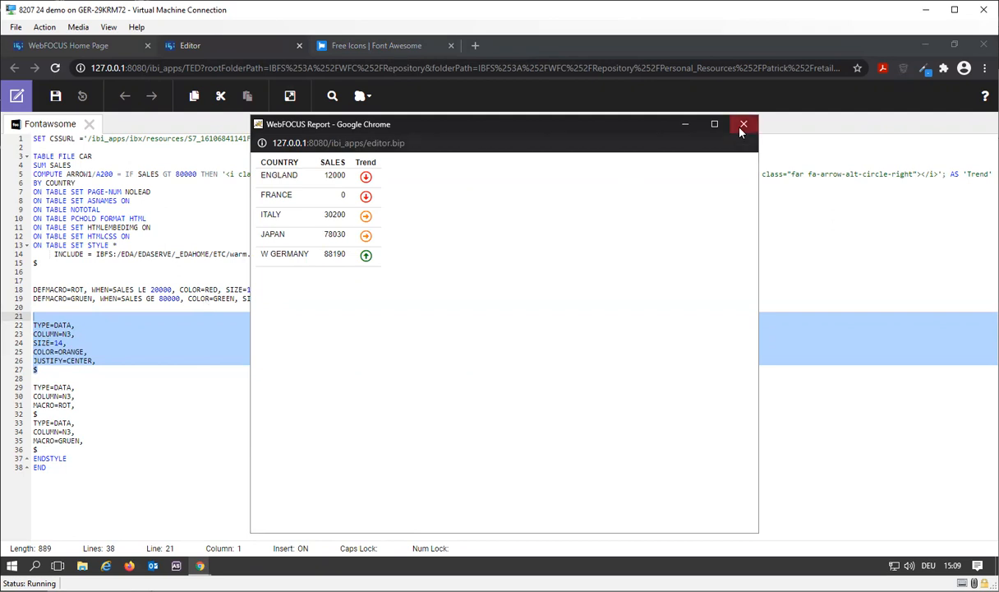
pyautogui.click(744, 124)
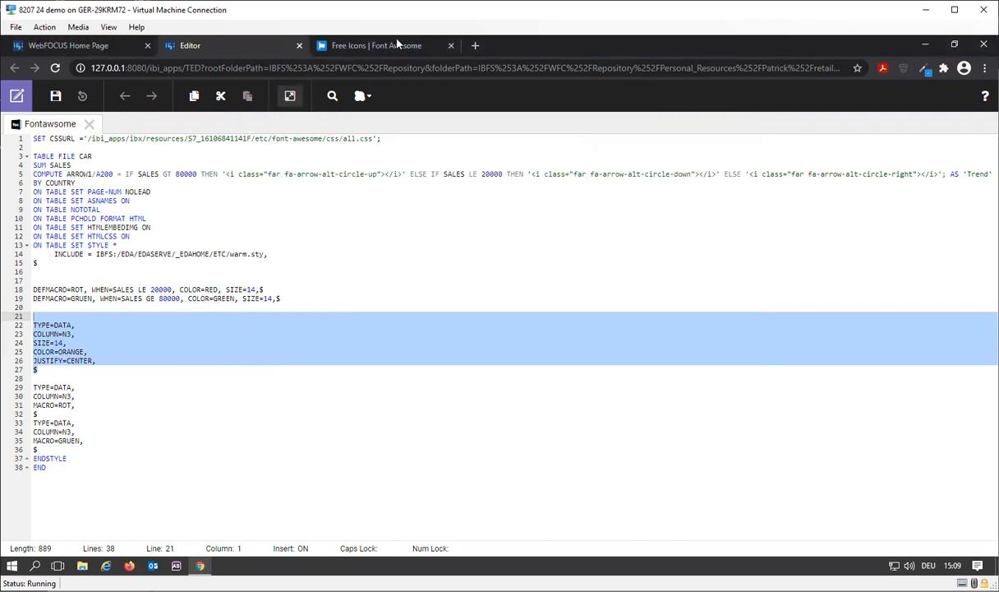
# Step: Filter to free icons and open the regular angry face's 'far fa-angry' snippet
pyautogui.click(375, 46)
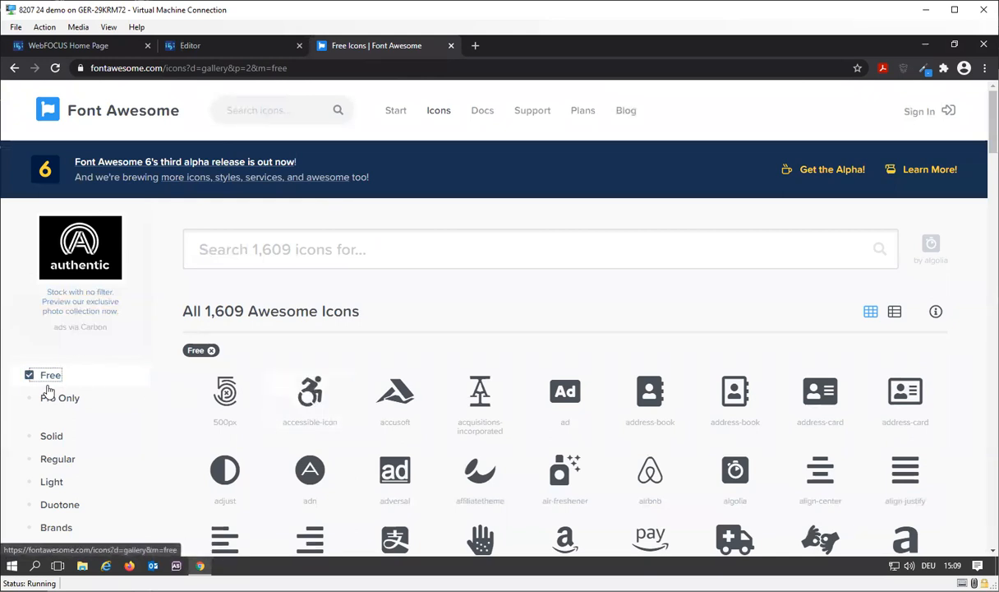
pyautogui.click(29, 374)
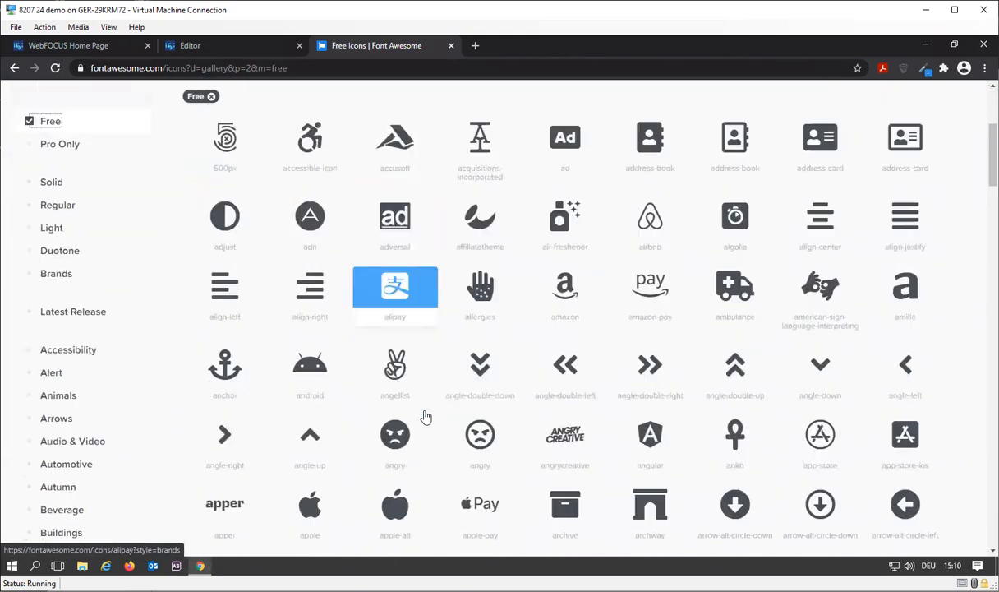
pyautogui.scroll(-3)
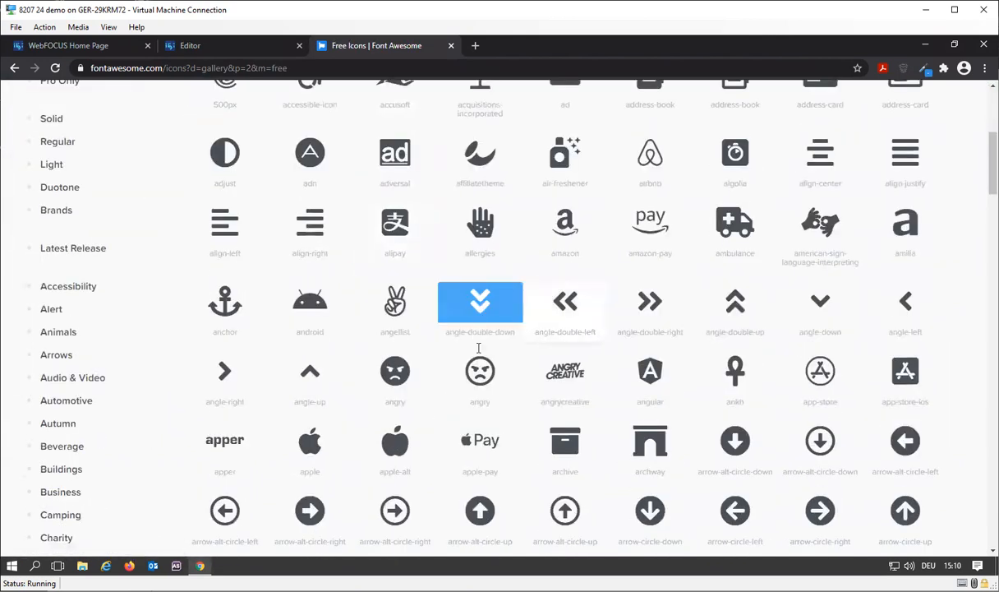
pyautogui.scroll(-3)
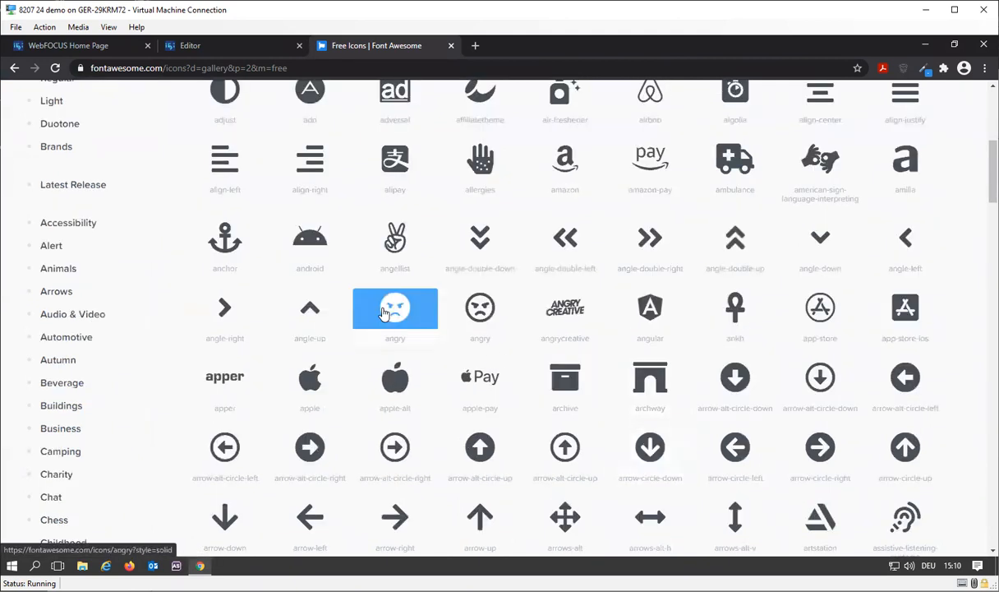
pyautogui.scroll(-3)
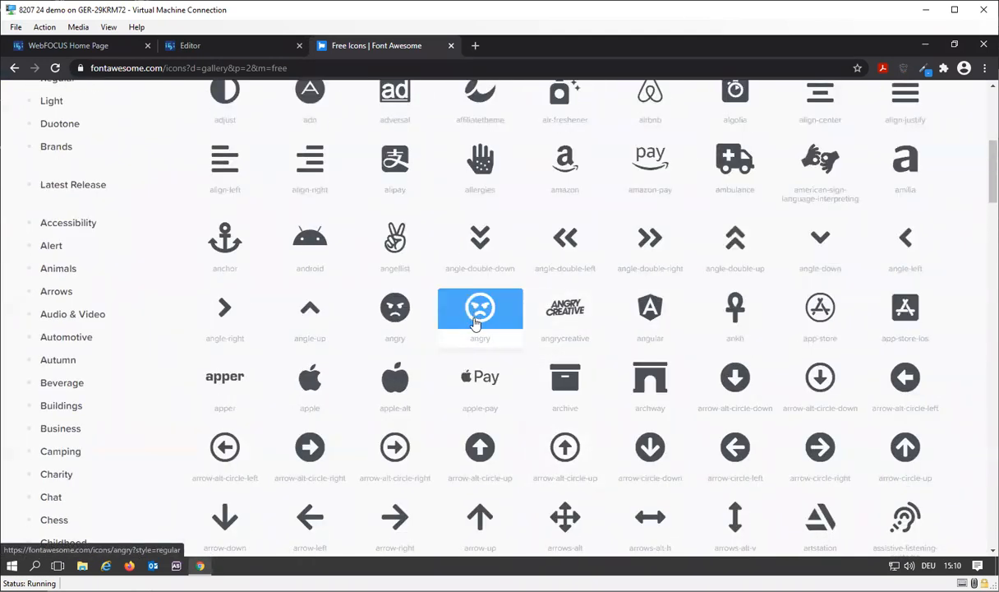
pyautogui.click(480, 307)
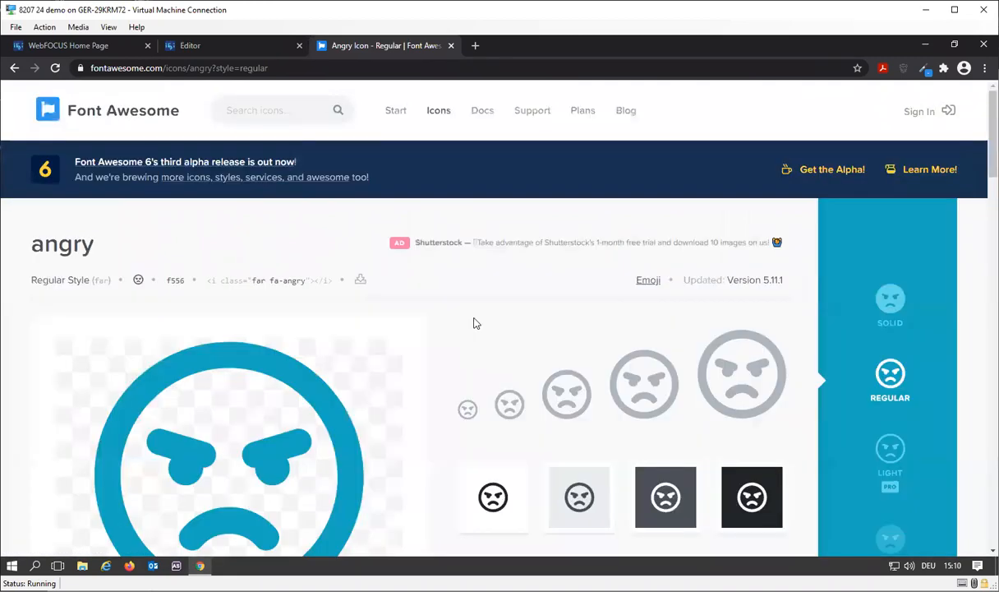
pyautogui.scroll(-3)
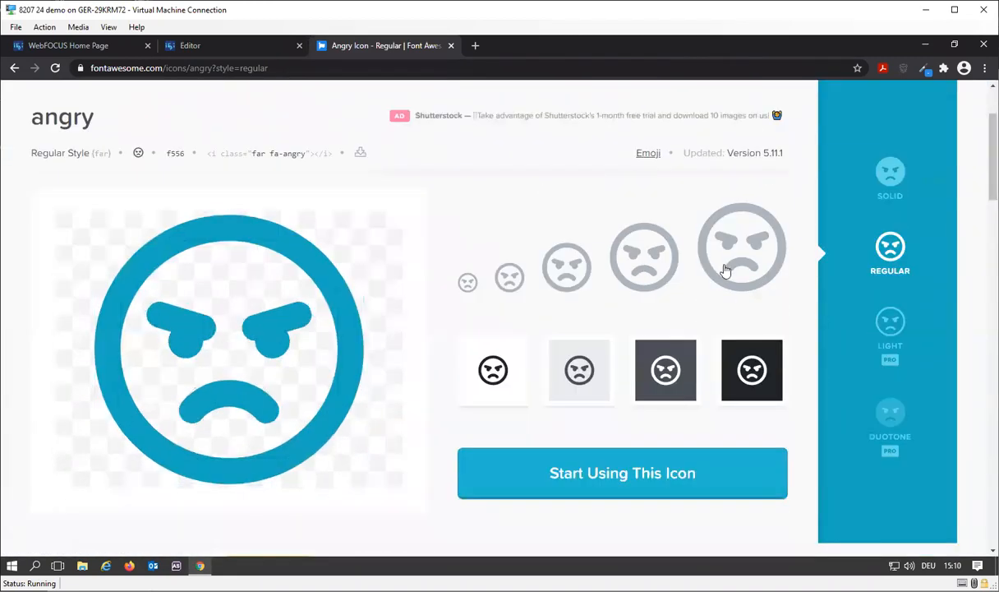
pyautogui.moveTo(668, 483)
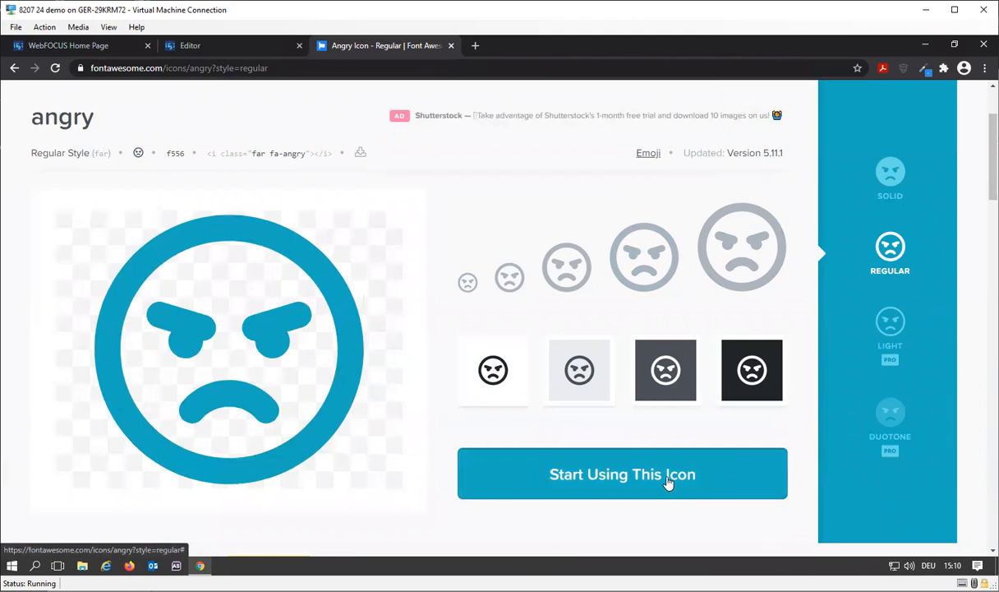
pyautogui.click(622, 473)
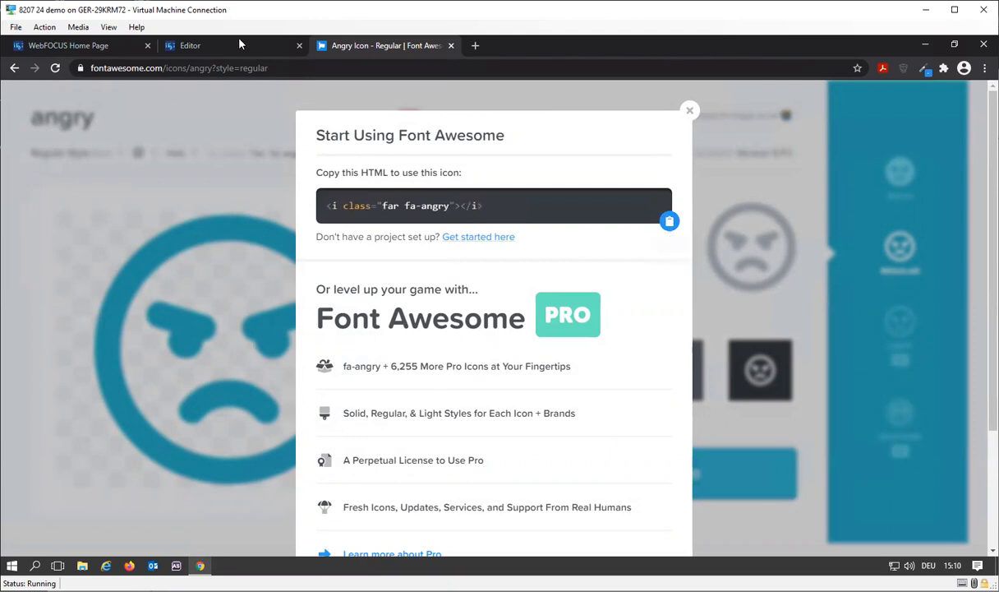
# Step: Insert the fa-angry tag into the LE 20000 branch and run the report
pyautogui.click(190, 46)
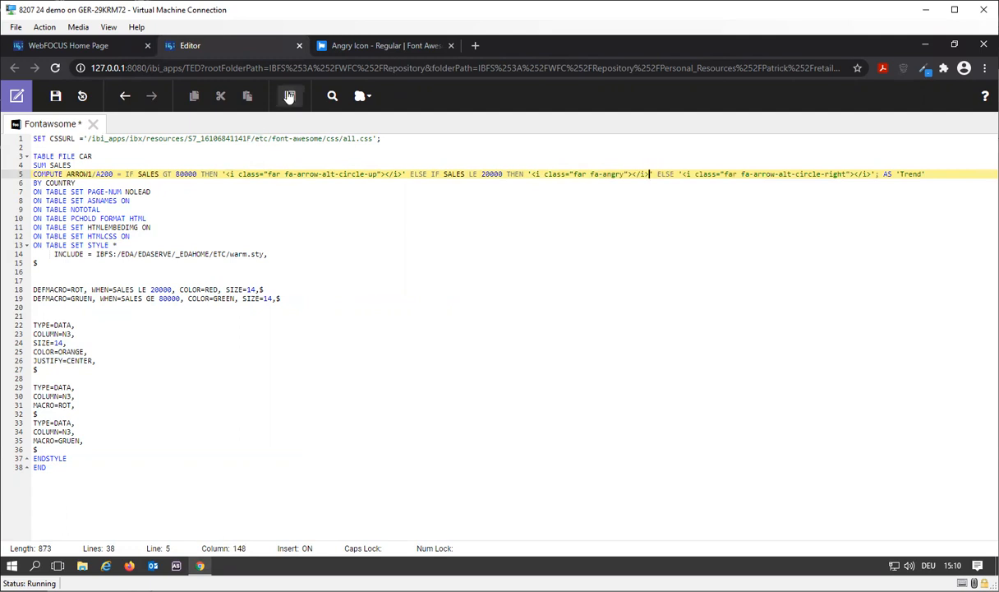
pyautogui.click(289, 96)
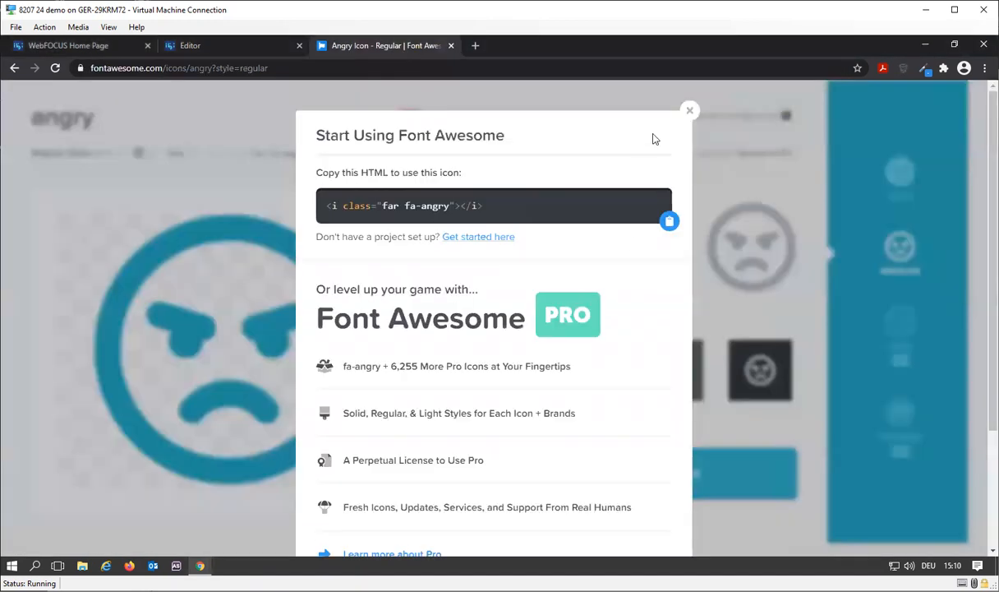
# Step: Search 'happy', open the regular smile icon and copy its 'far fa-smile' snippet
pyautogui.click(689, 110)
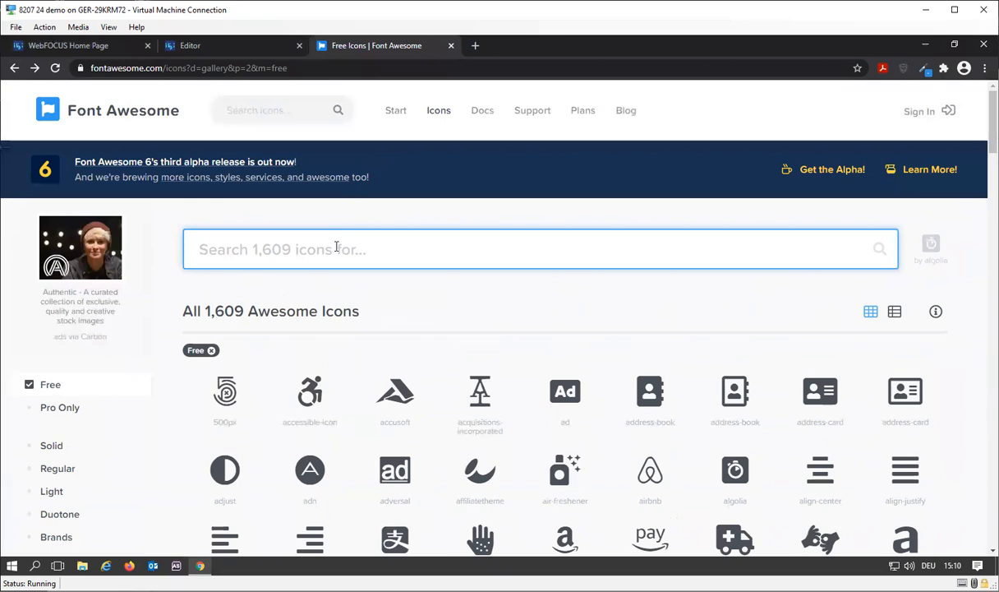
pyautogui.write('happy')
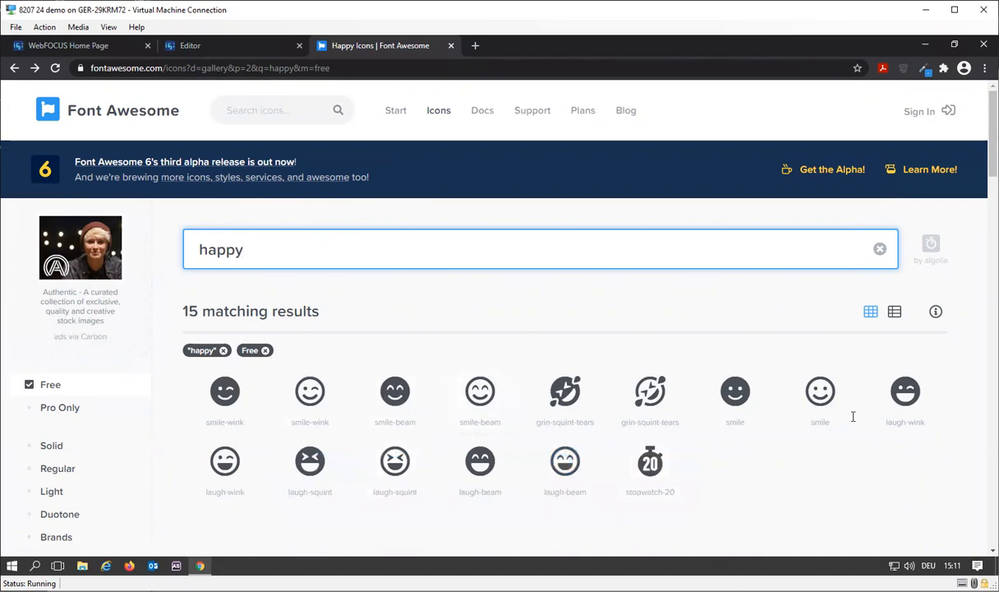
pyautogui.click(820, 391)
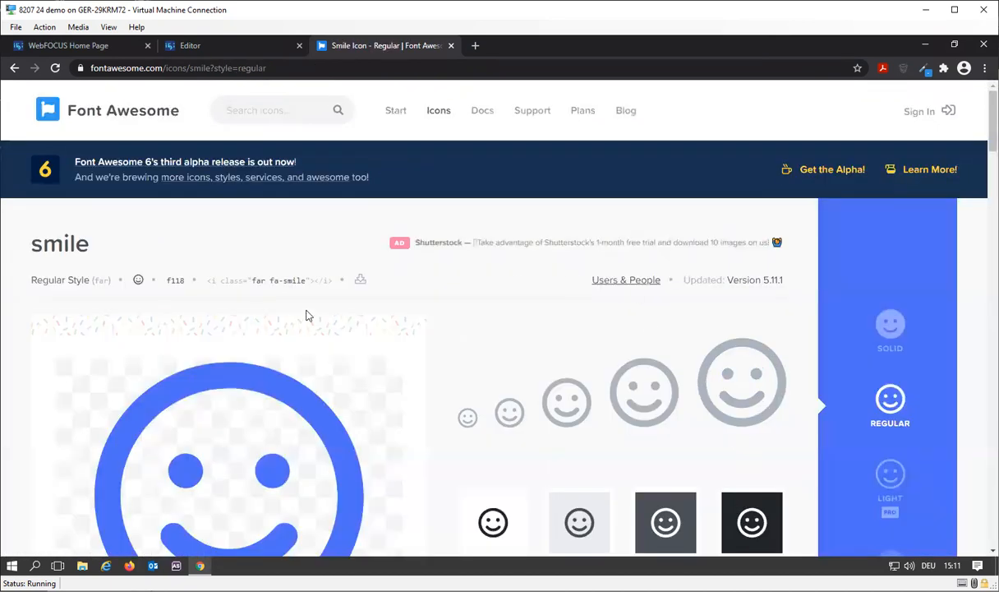
pyautogui.click(271, 281)
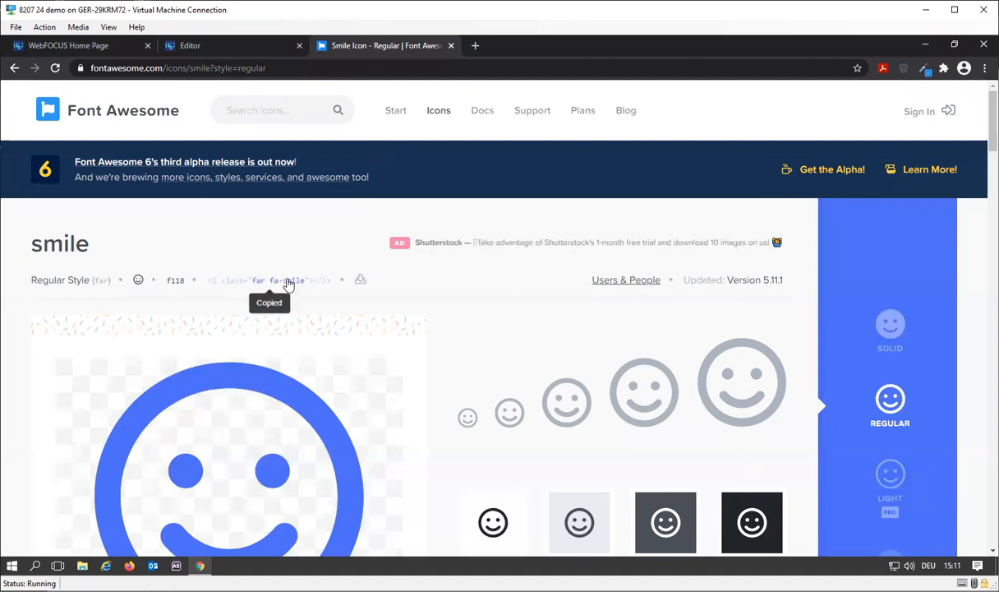
pyautogui.scroll(-3)
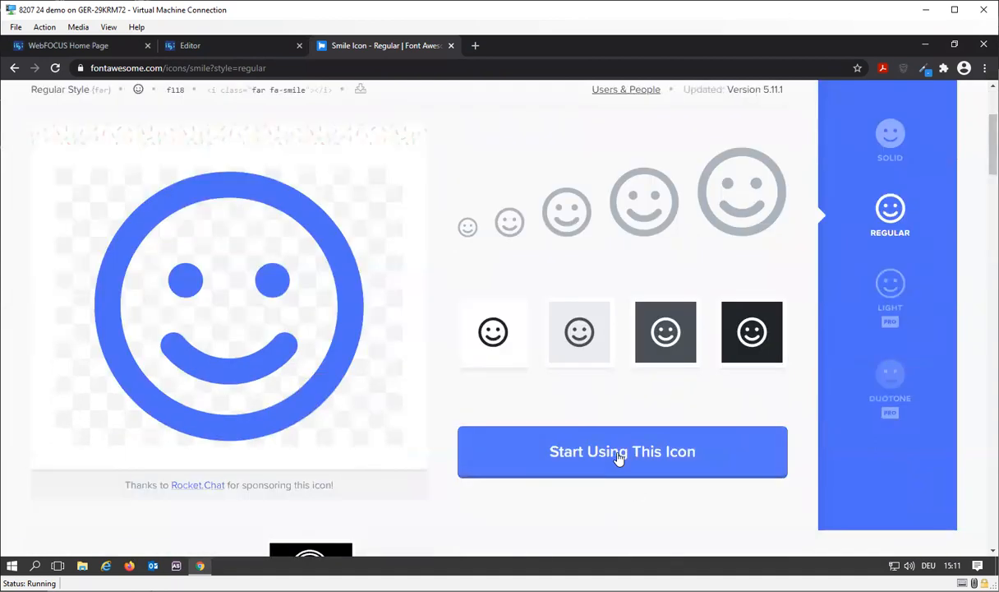
pyautogui.click(622, 452)
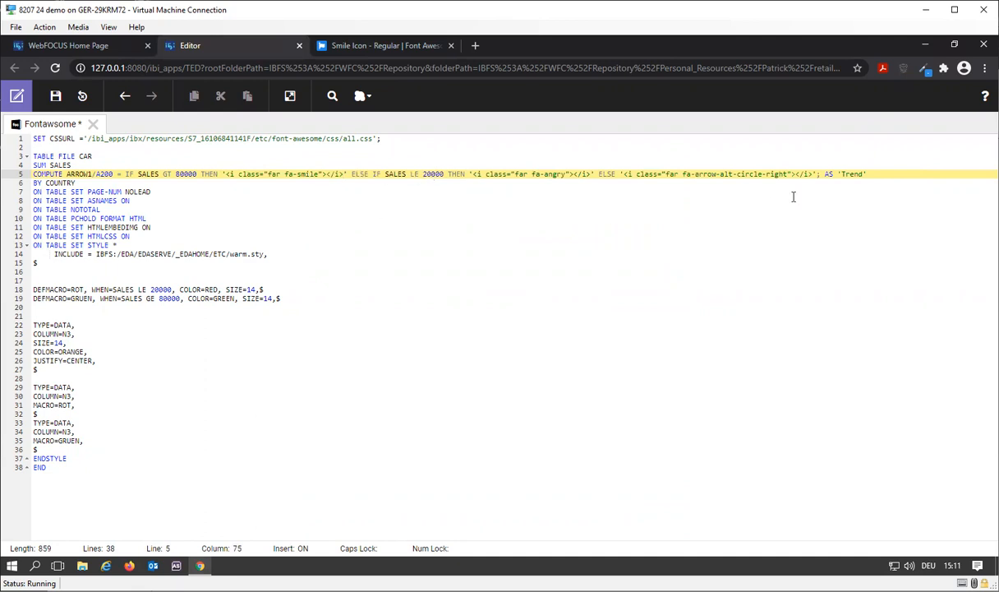
pyautogui.click(382, 45)
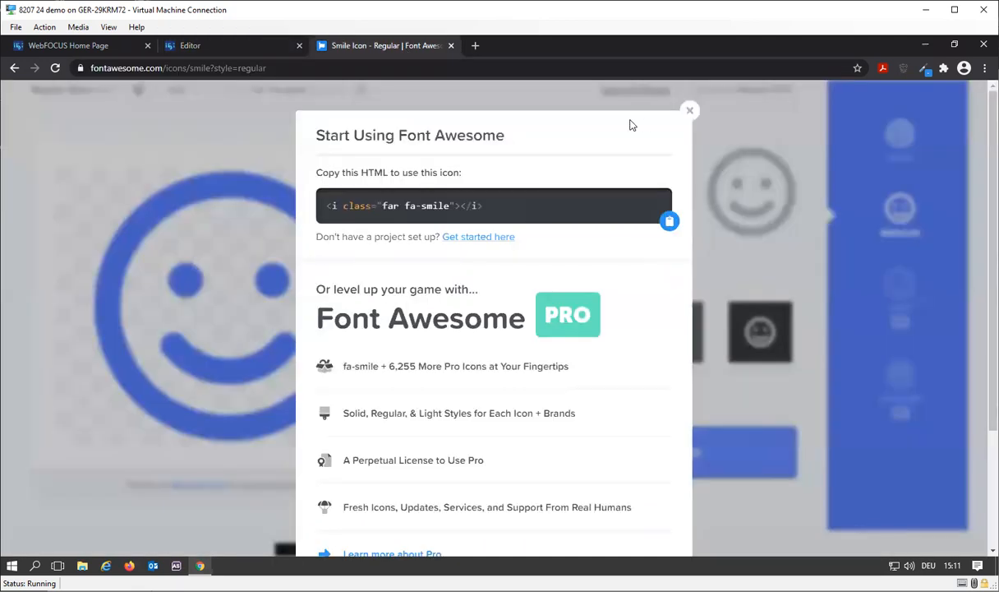
# Step: Search 'face' and copy the fa-meh-blank icon's HTML snippet
pyautogui.click(689, 109)
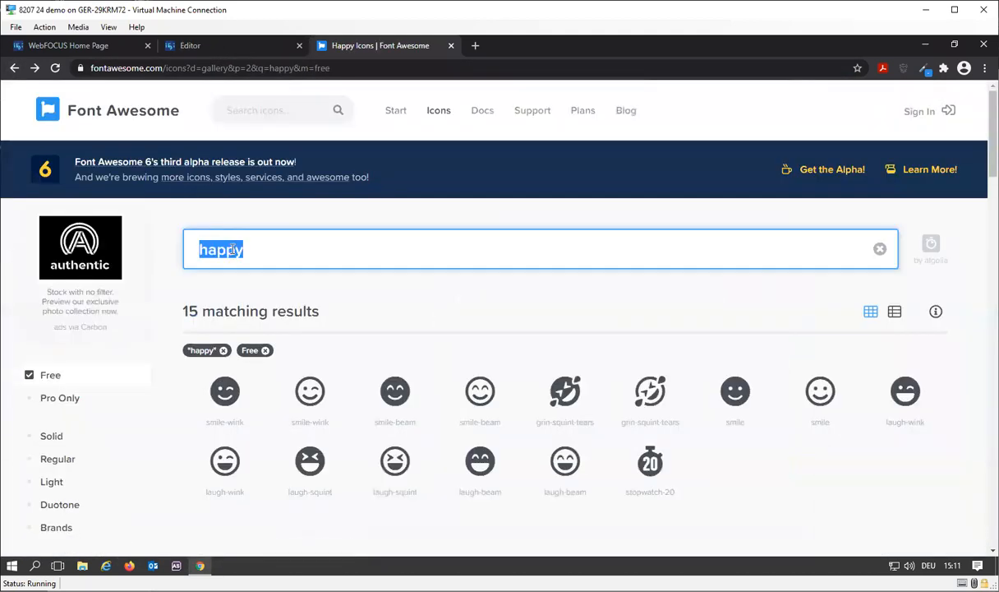
pyautogui.write('face')
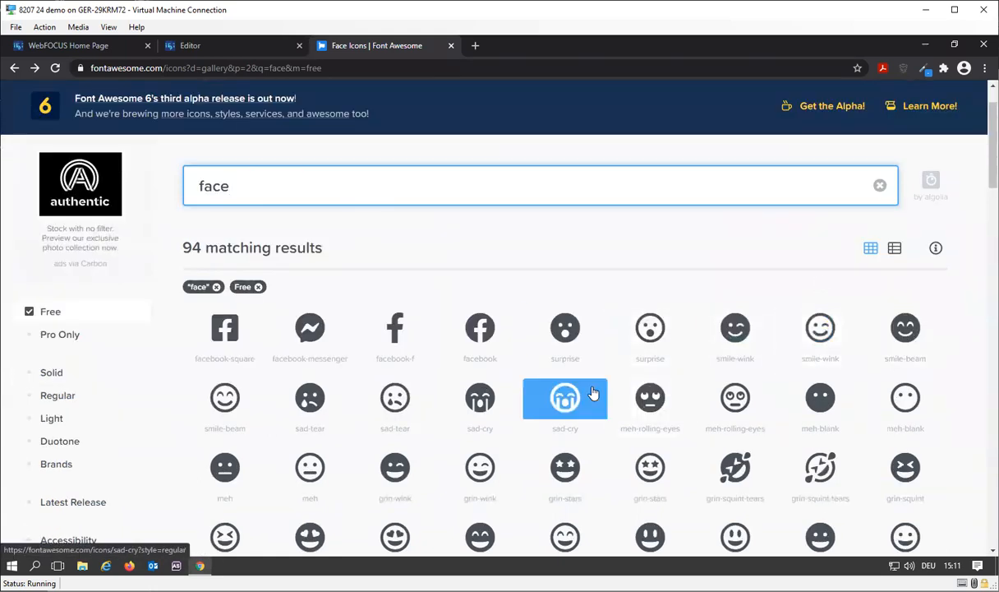
pyautogui.scroll(-3)
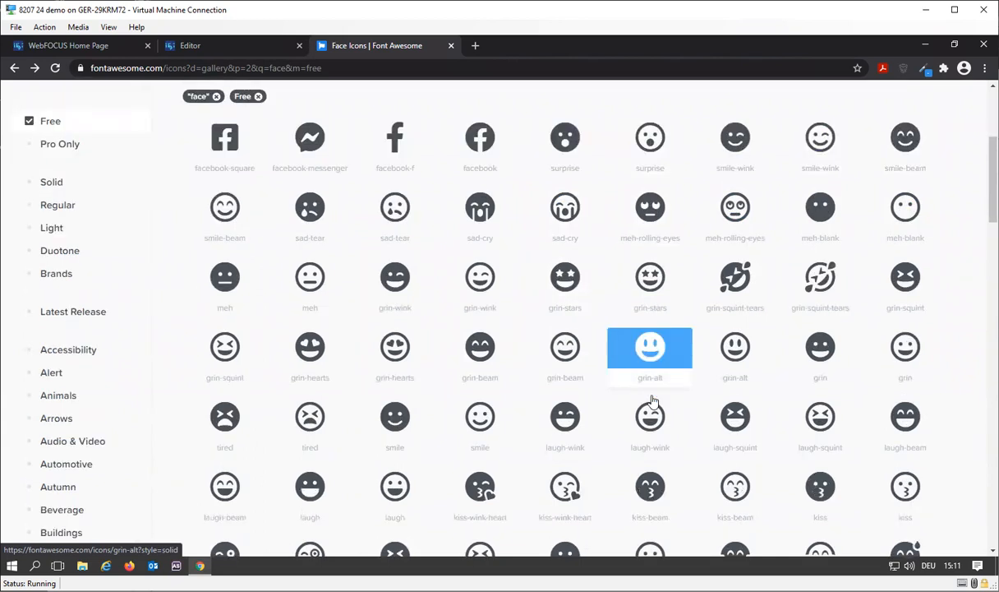
pyautogui.scroll(-3)
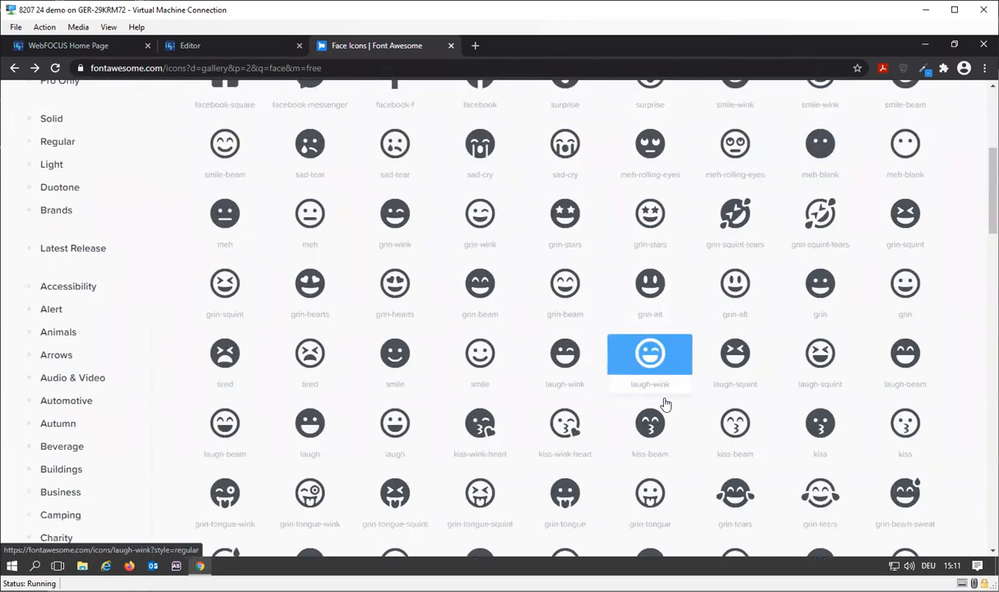
pyautogui.scroll(-3)
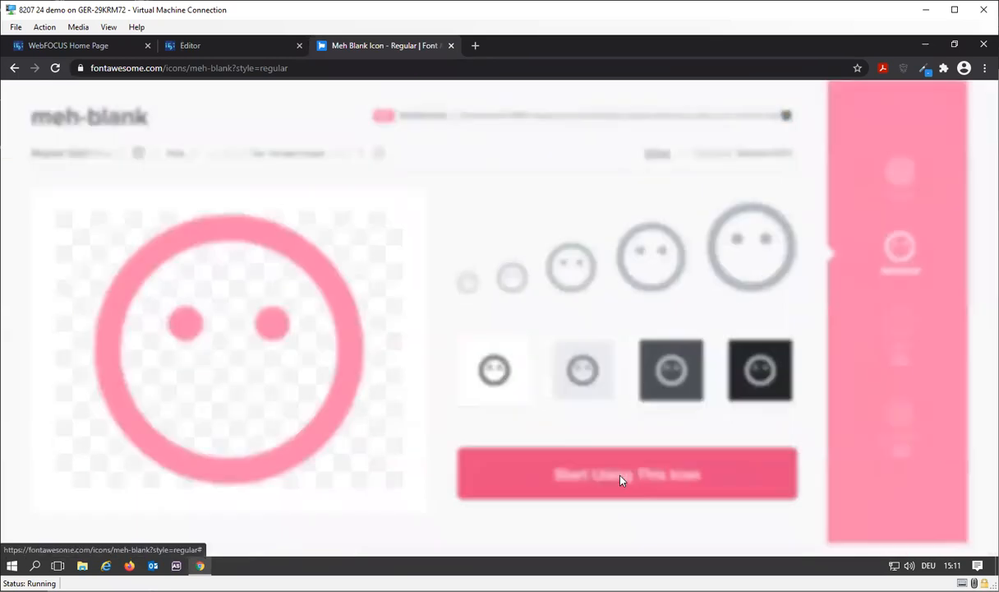
pyautogui.click(626, 472)
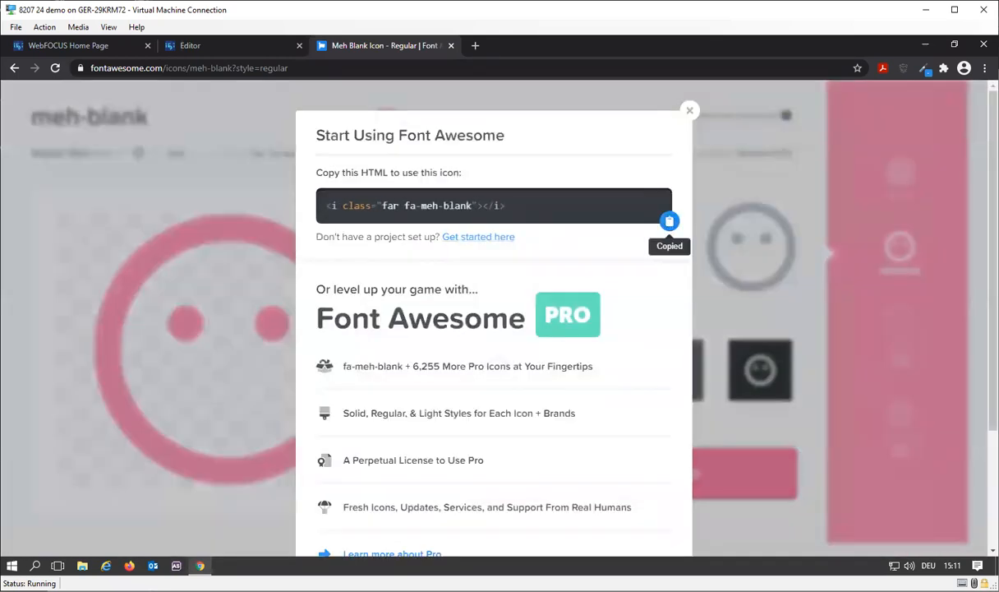
pyautogui.click(190, 45)
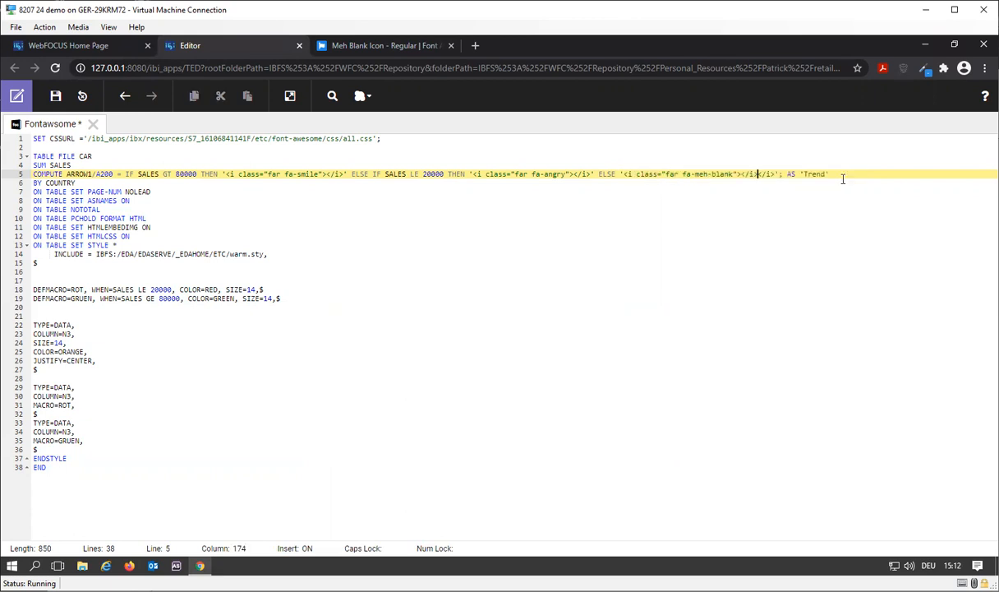
# Step: Use fa-meh-blank for ELSE, retitle the column 'Mood', set size 16 silver, and run
pyautogui.press('Backspace')
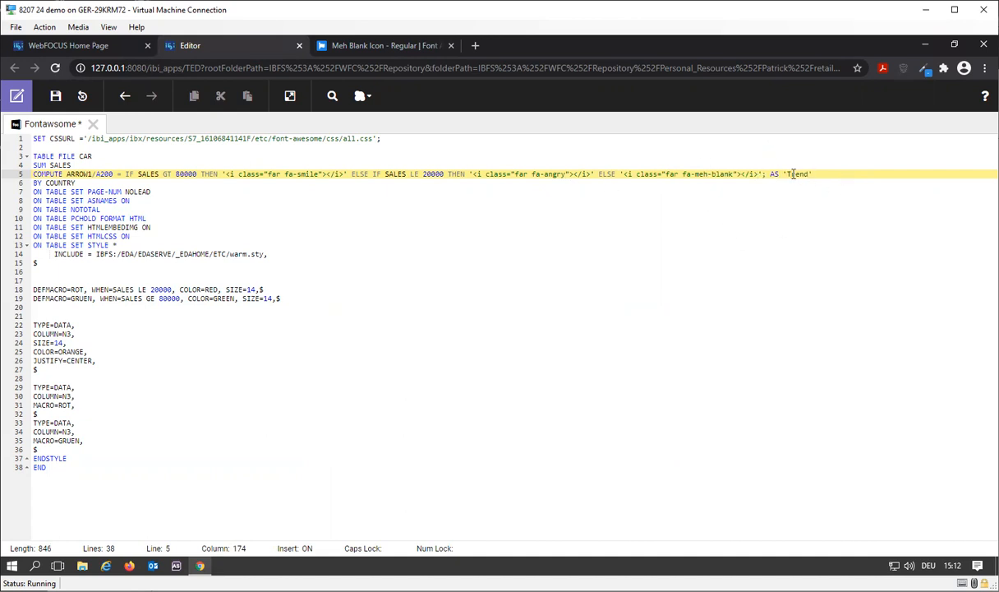
pyautogui.write('Fax')
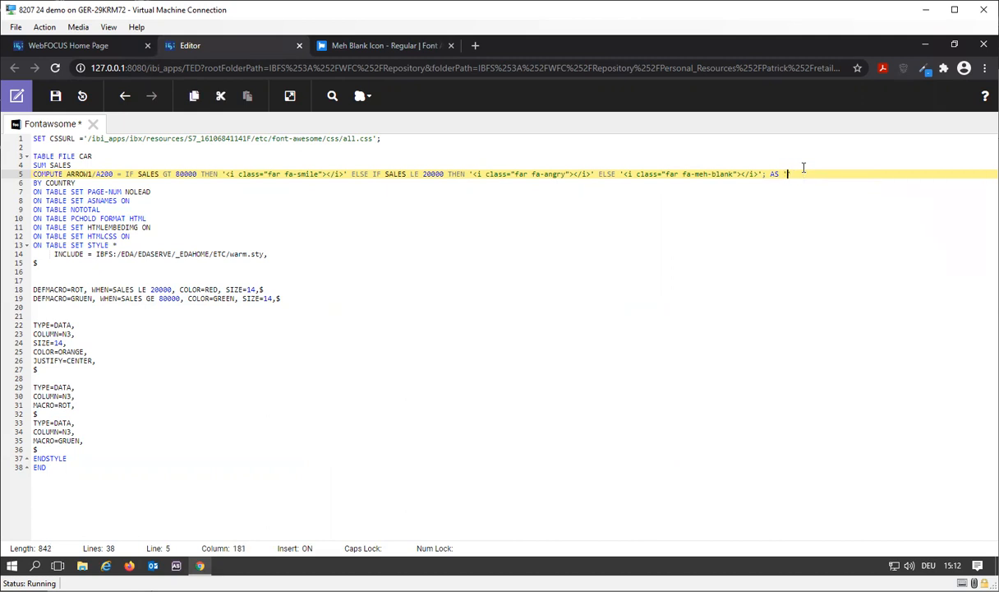
pyautogui.write("Mood'")
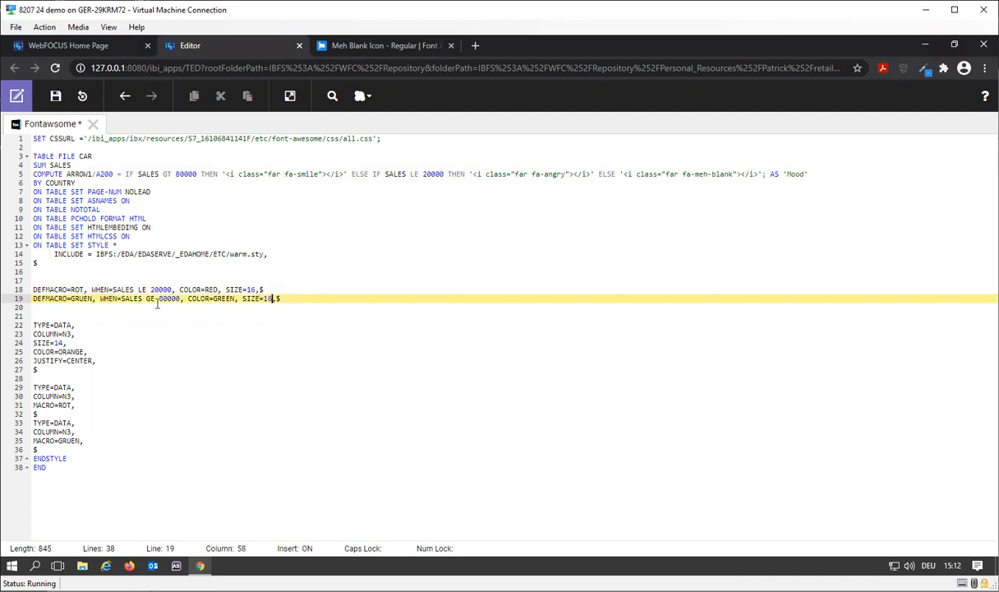
pyautogui.click(65, 342)
pyautogui.write('SILVE')
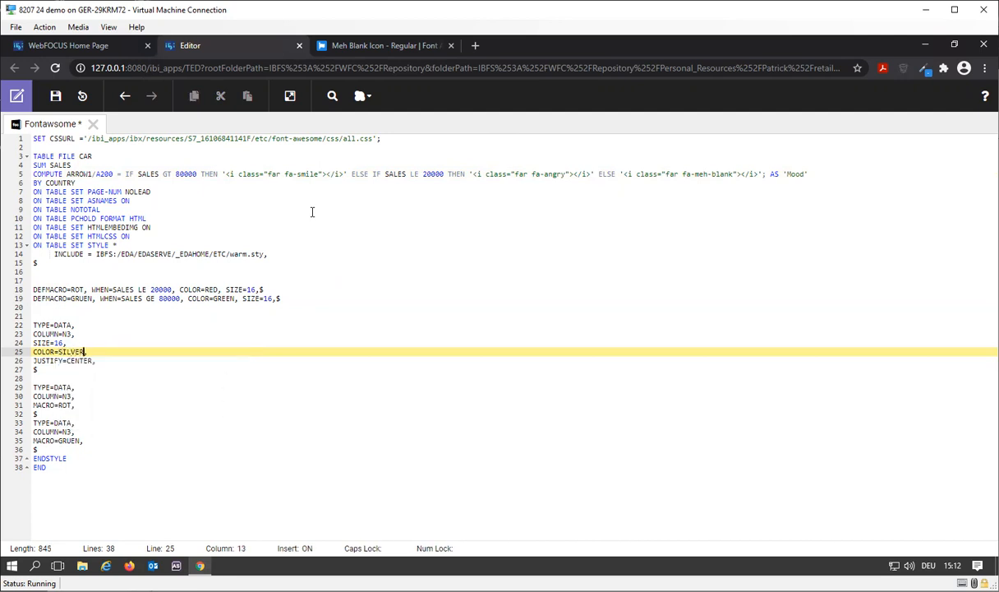
pyautogui.click(289, 96)
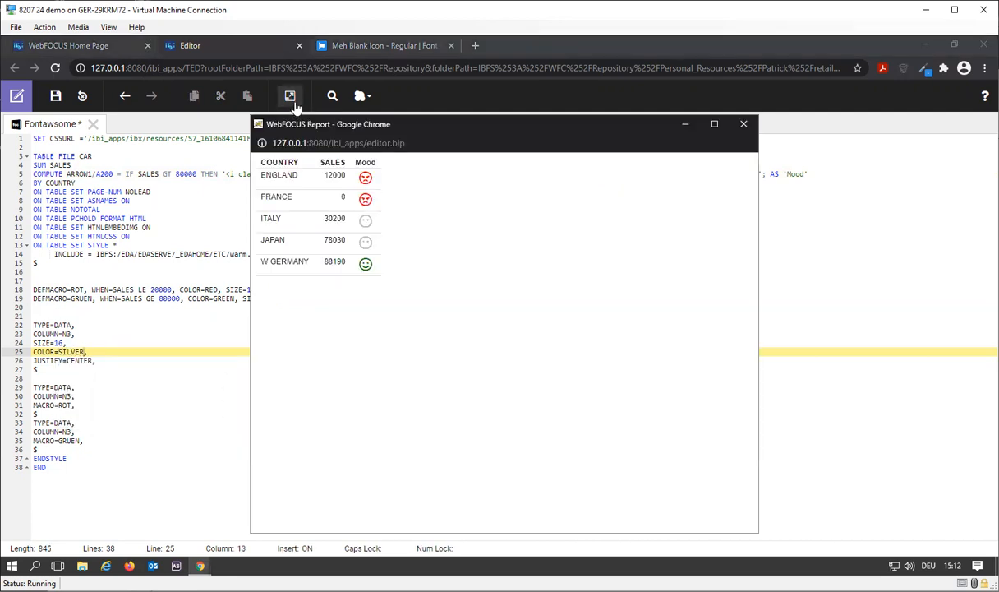